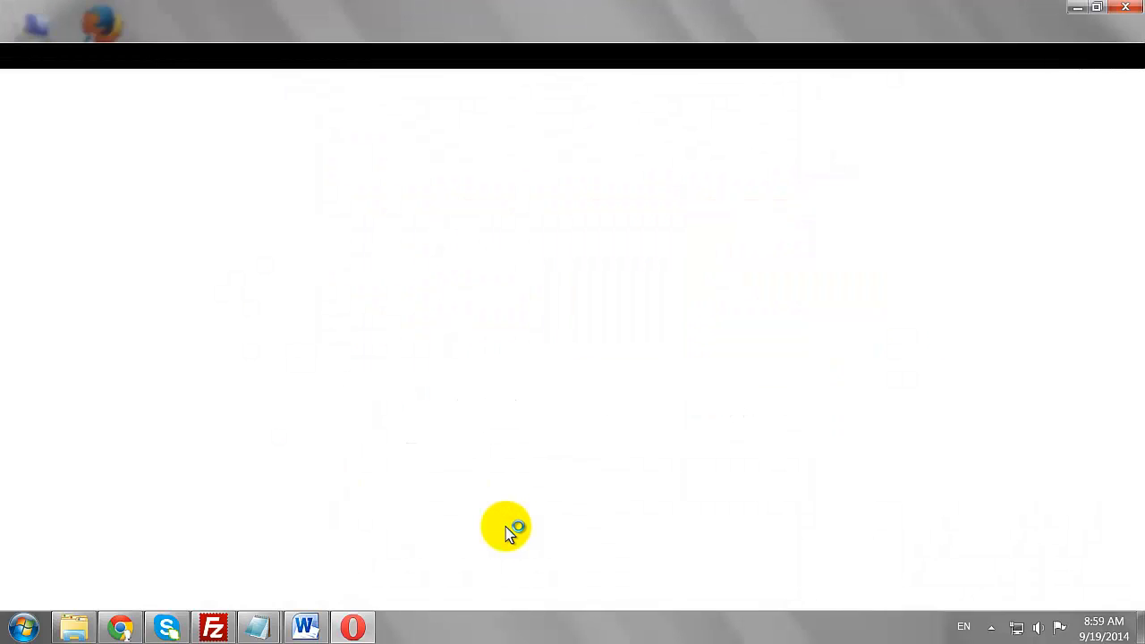
- Launch Opera and enter gmail.com in the address bar
click(353, 626)
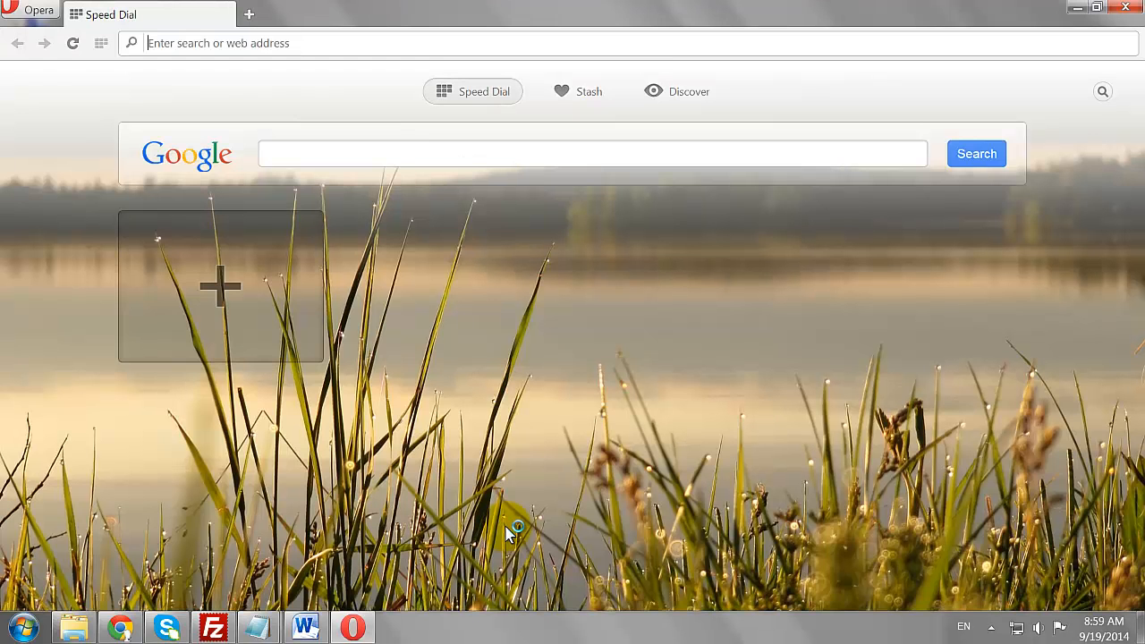
mouse_move(259, 42)
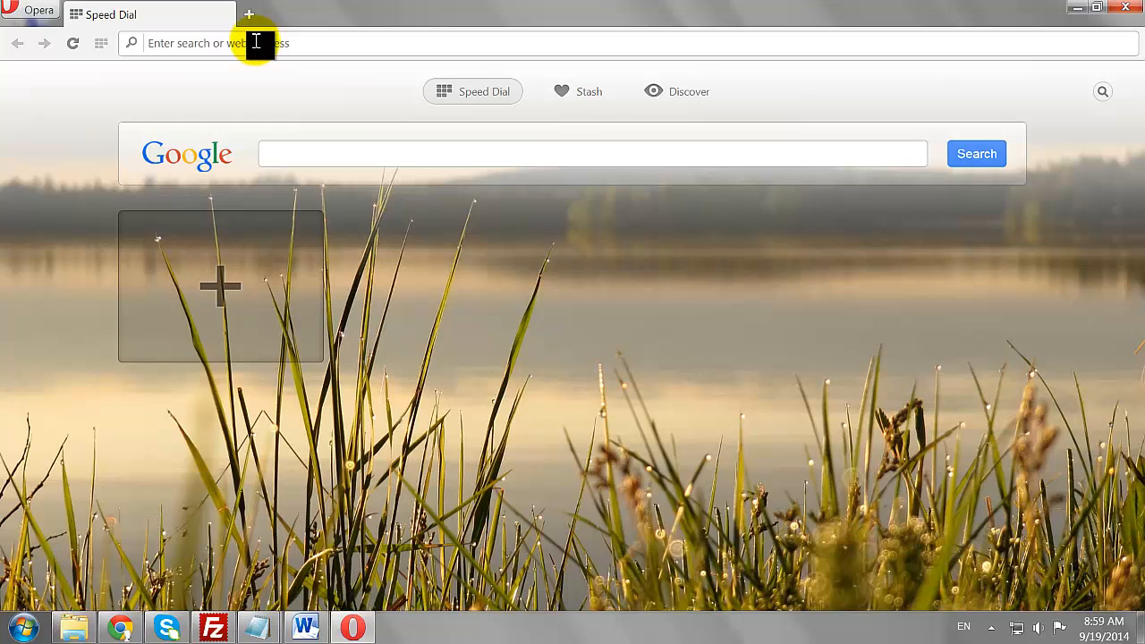
text(gmail.com)
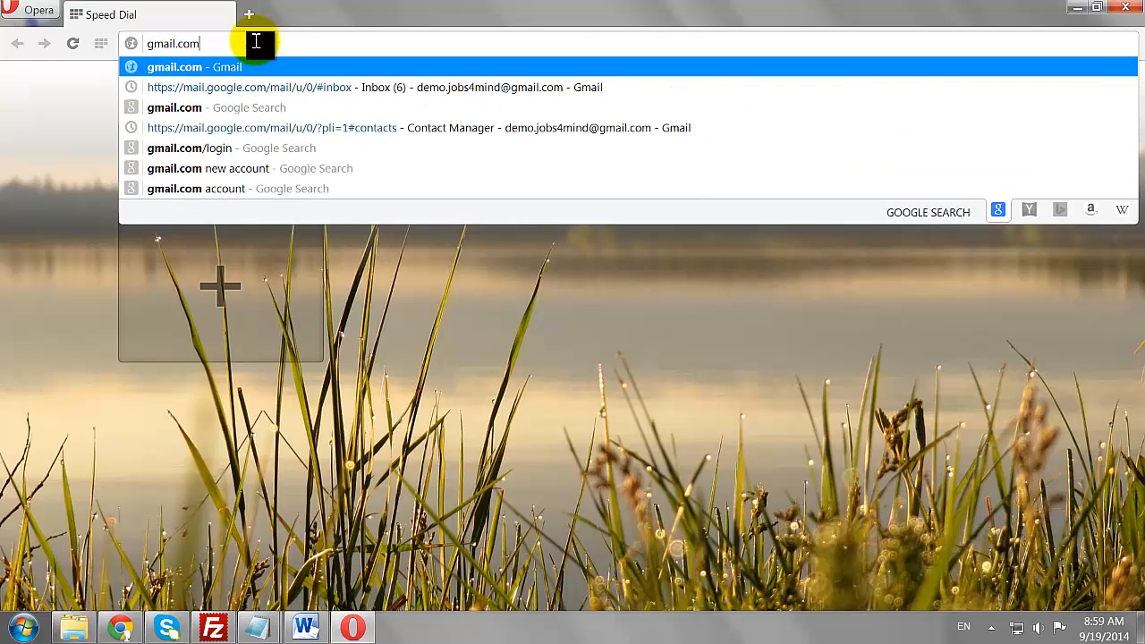
click(194, 66)
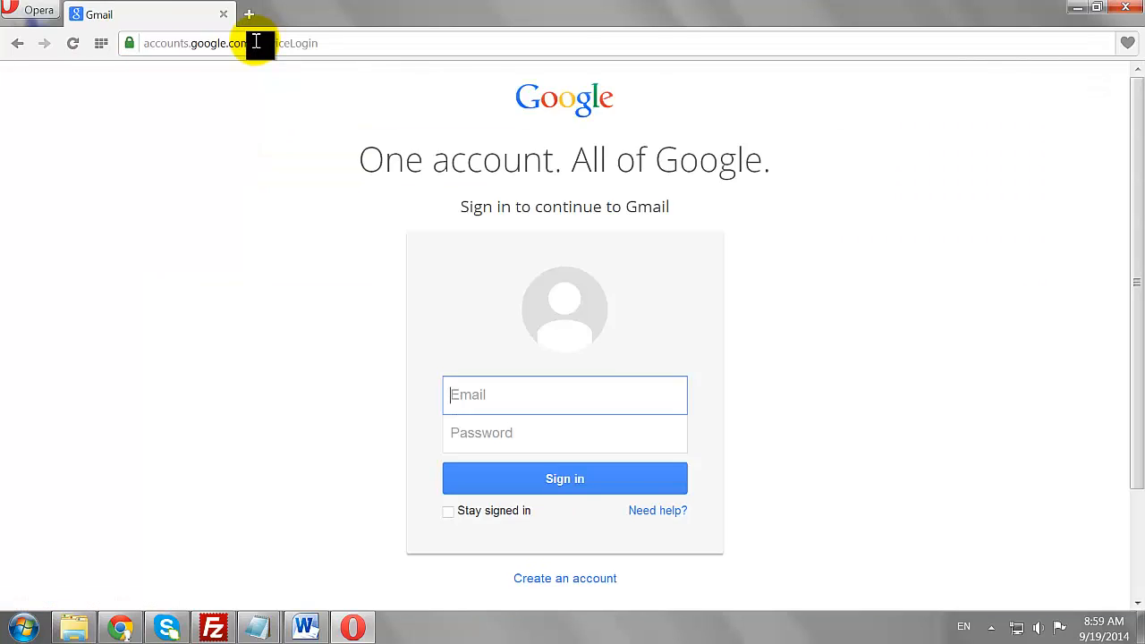
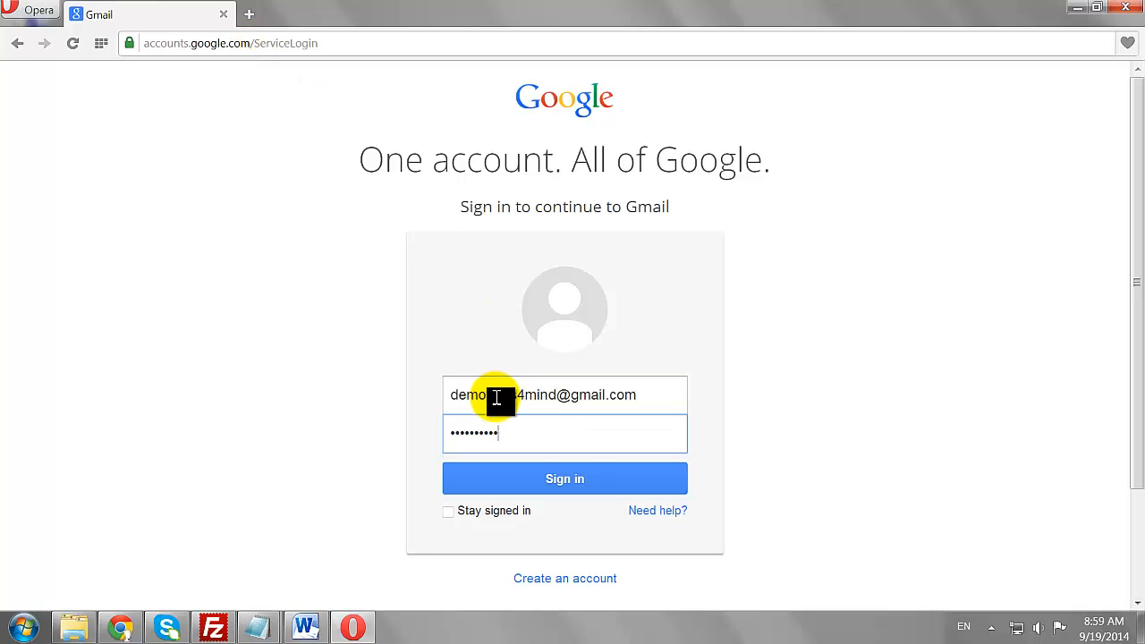
click(564, 478)
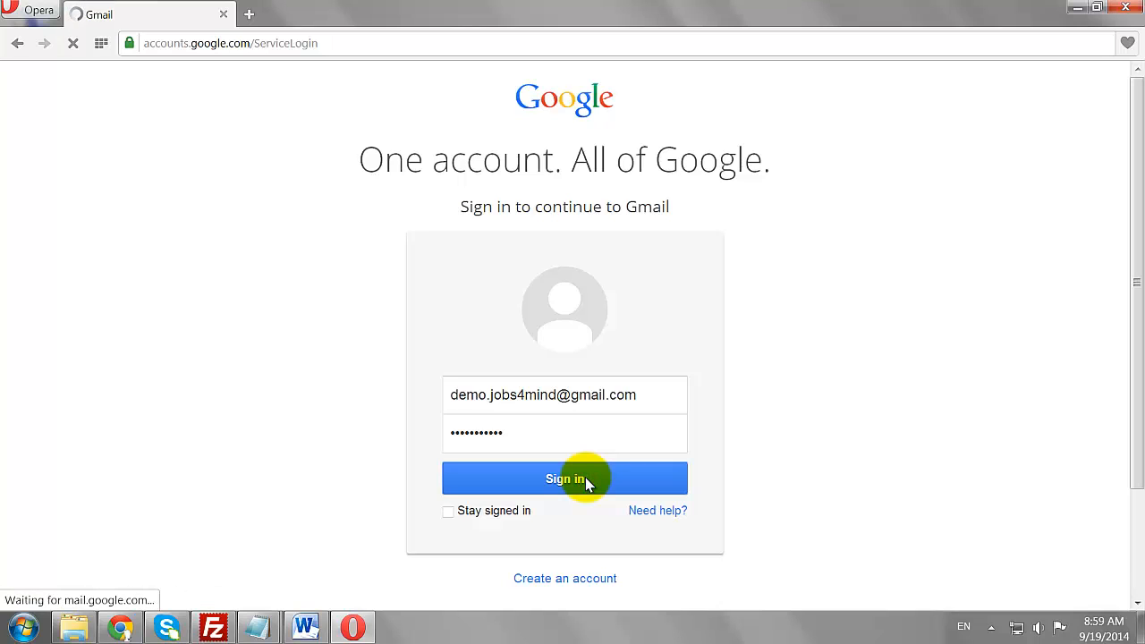
click(564, 478)
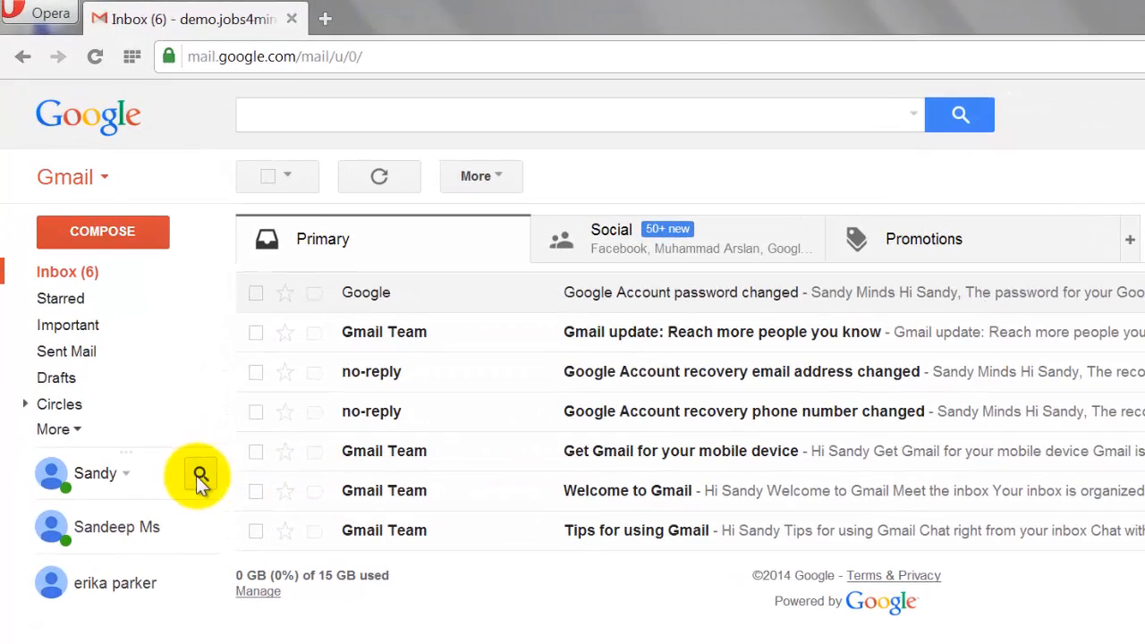
- Search people for 'mar' and add Mark Zuckerberg as the chat recipient
click(201, 474)
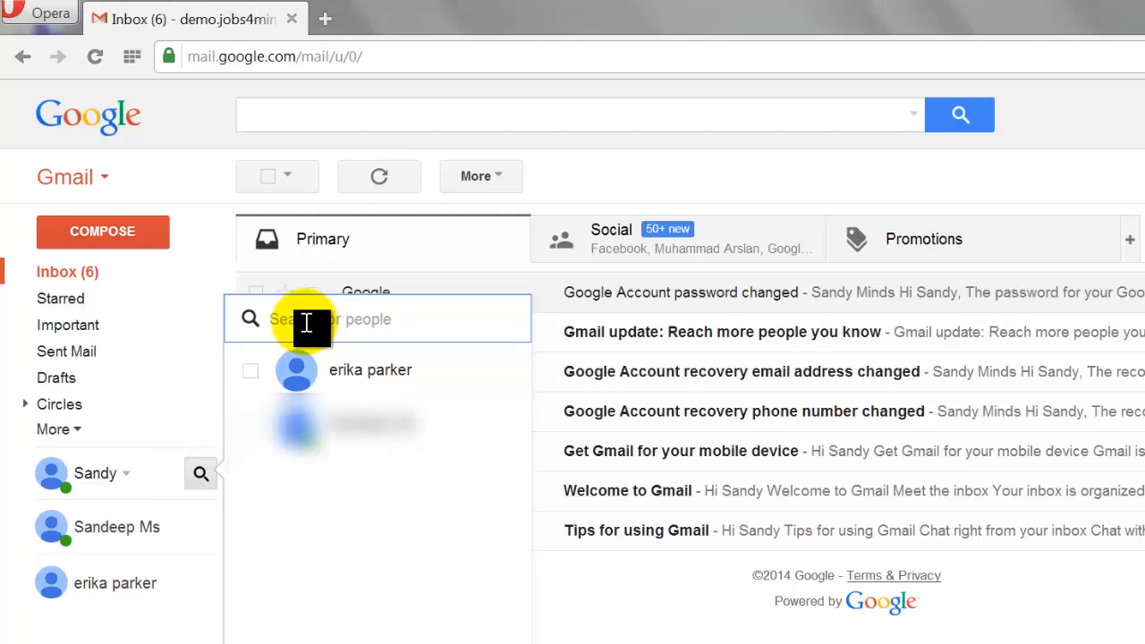
text(mar)
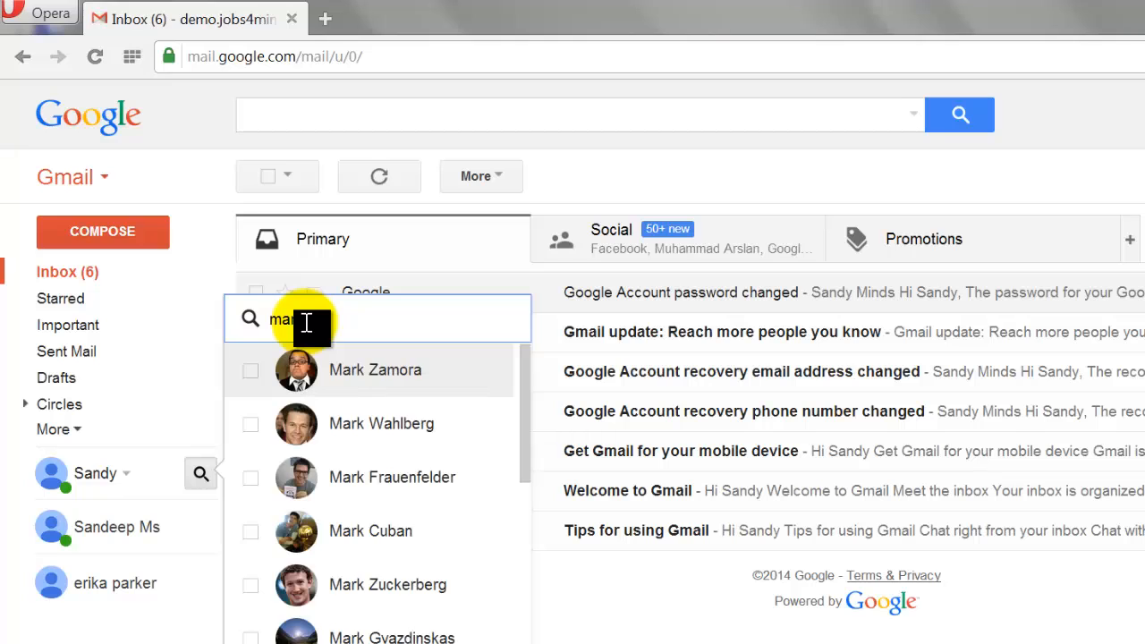
scroll(down, 3)
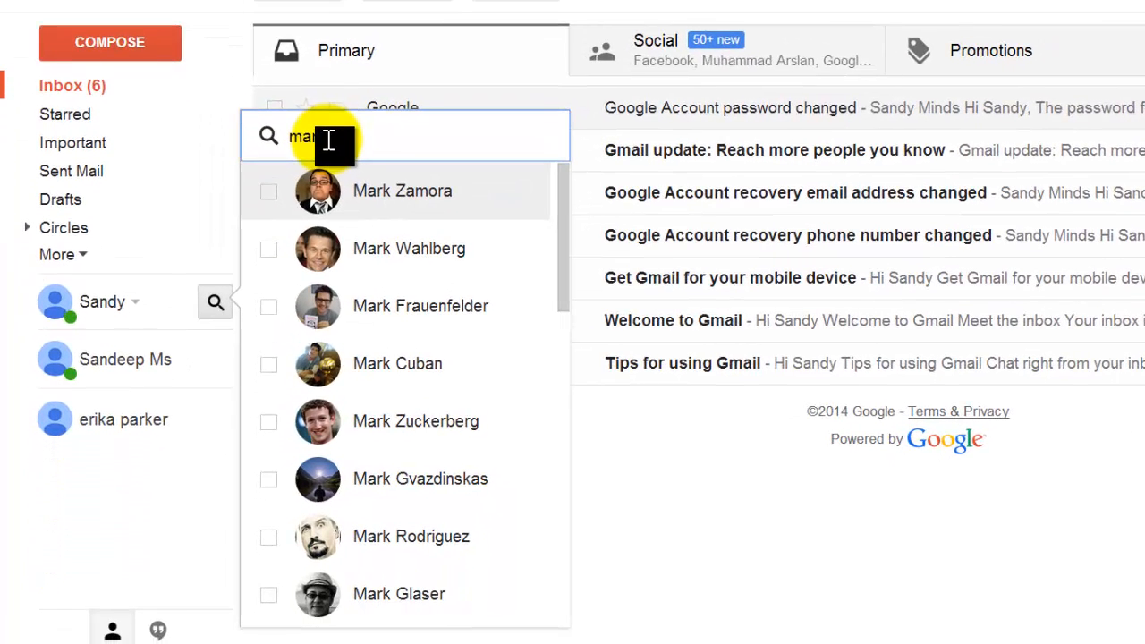
click(416, 420)
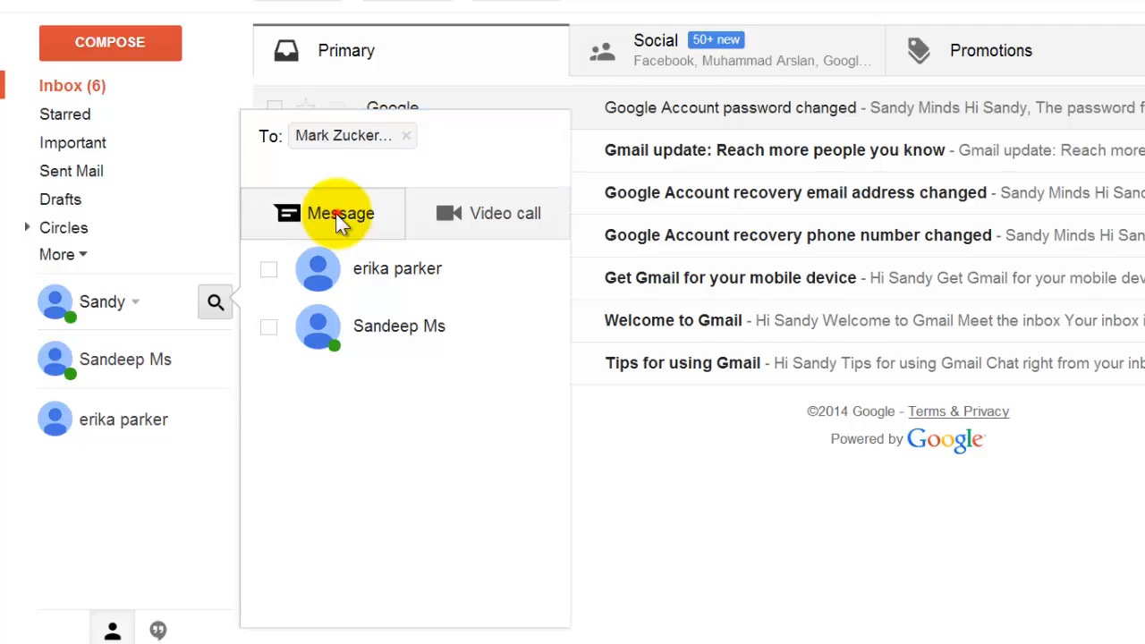
- Send 'hi' to Mark Zuckerberg in chat, then close the chat window
click(339, 213)
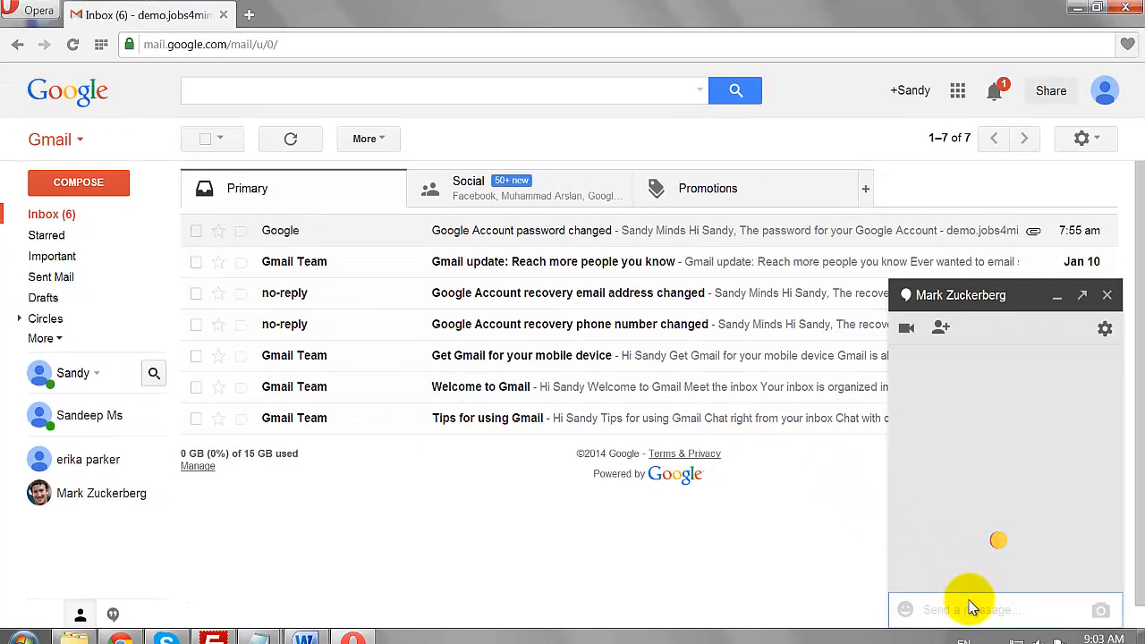
click(983, 609)
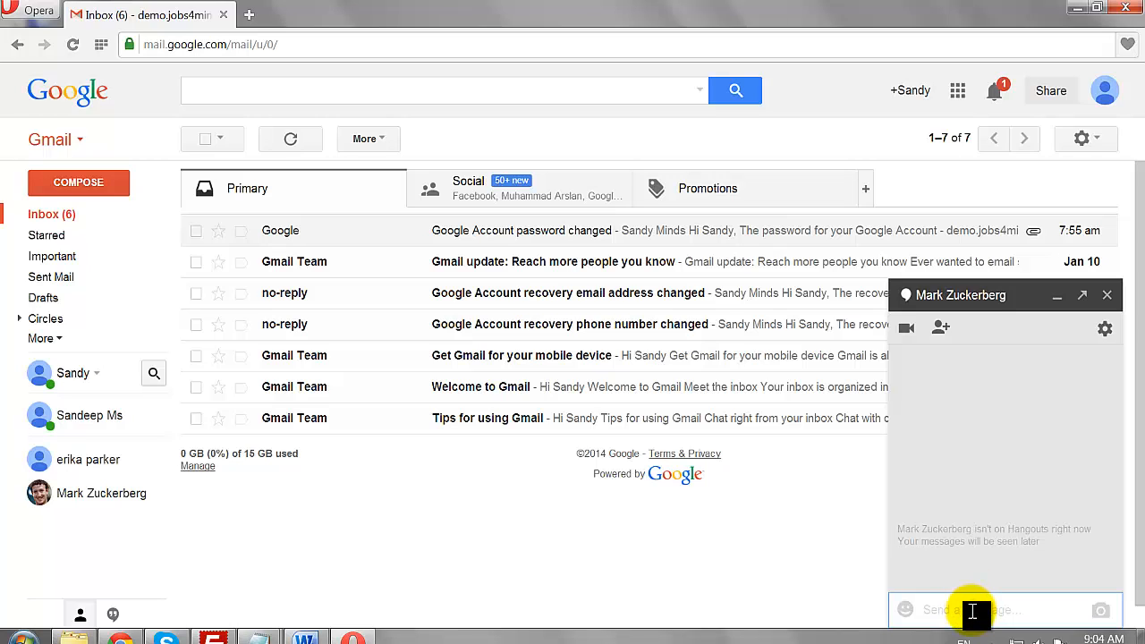
text(hi)
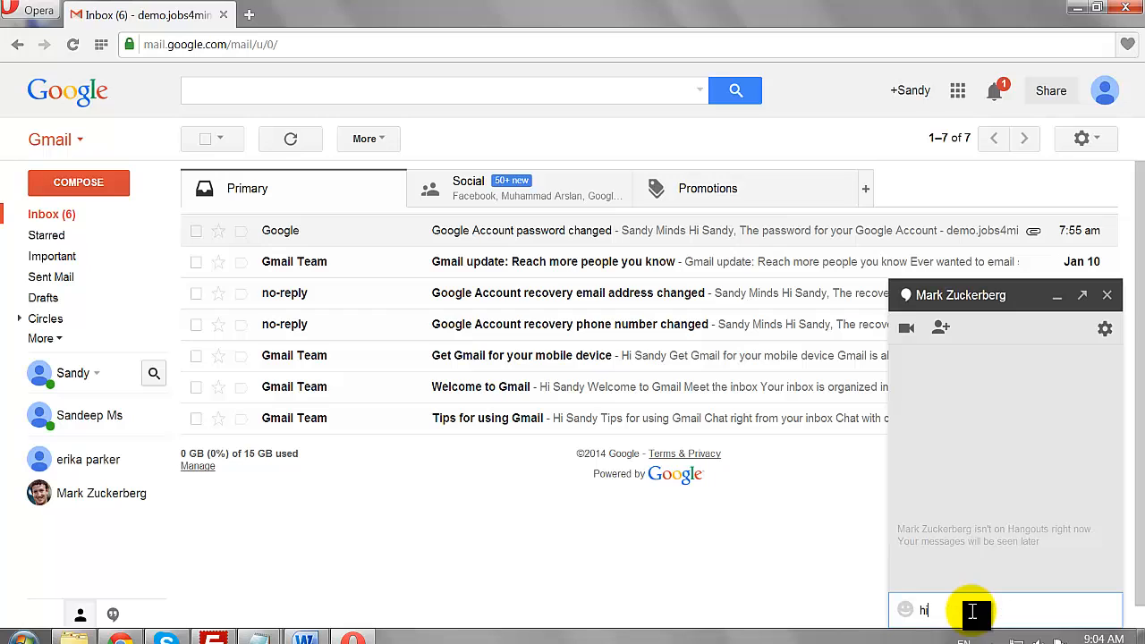
key(Return)
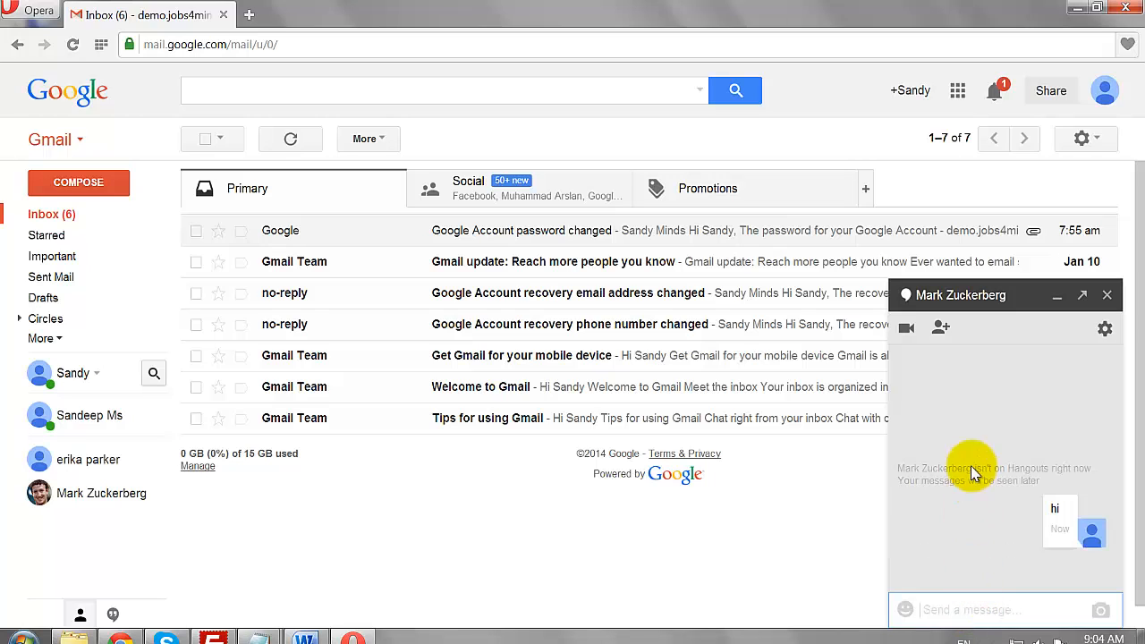
mouse_move(939, 328)
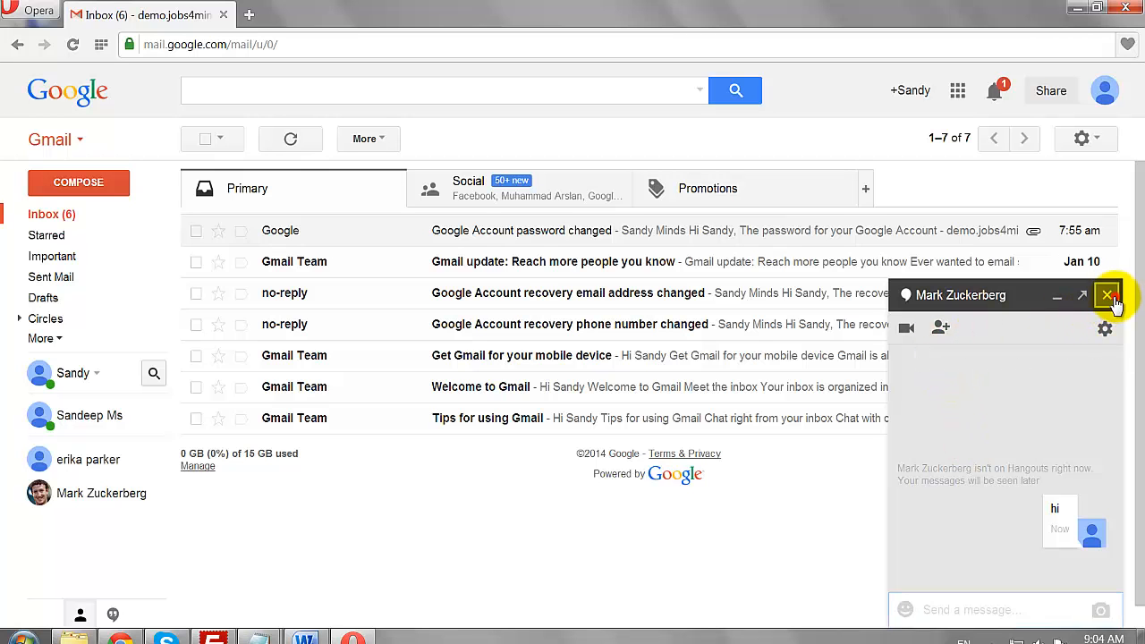
click(1107, 295)
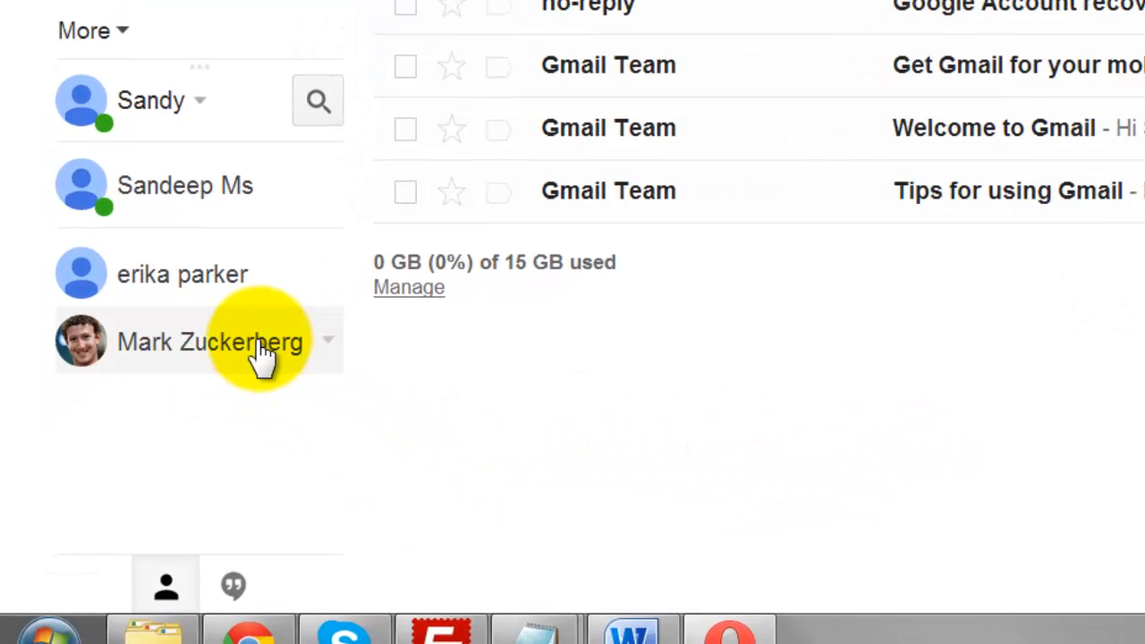
click(210, 341)
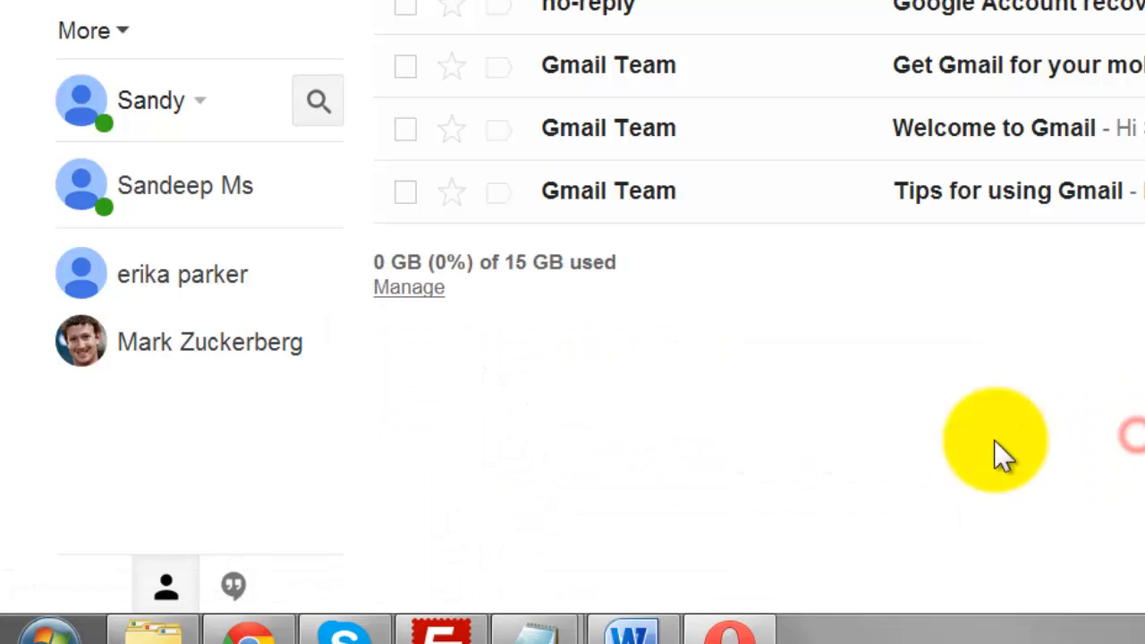
mouse_move(666, 447)
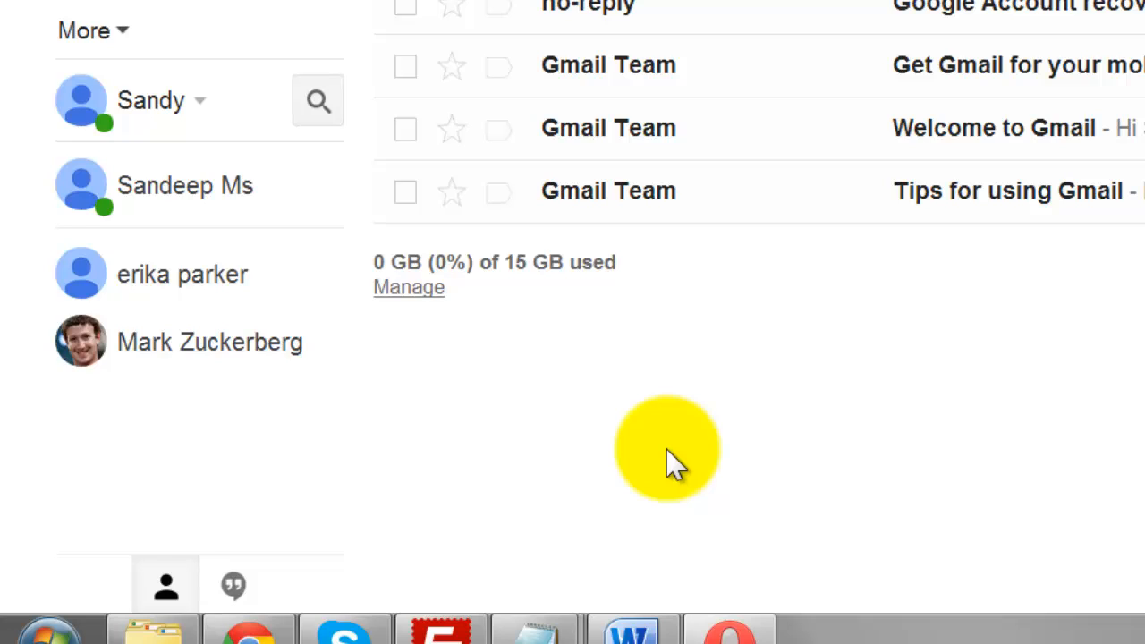
mouse_move(639, 456)
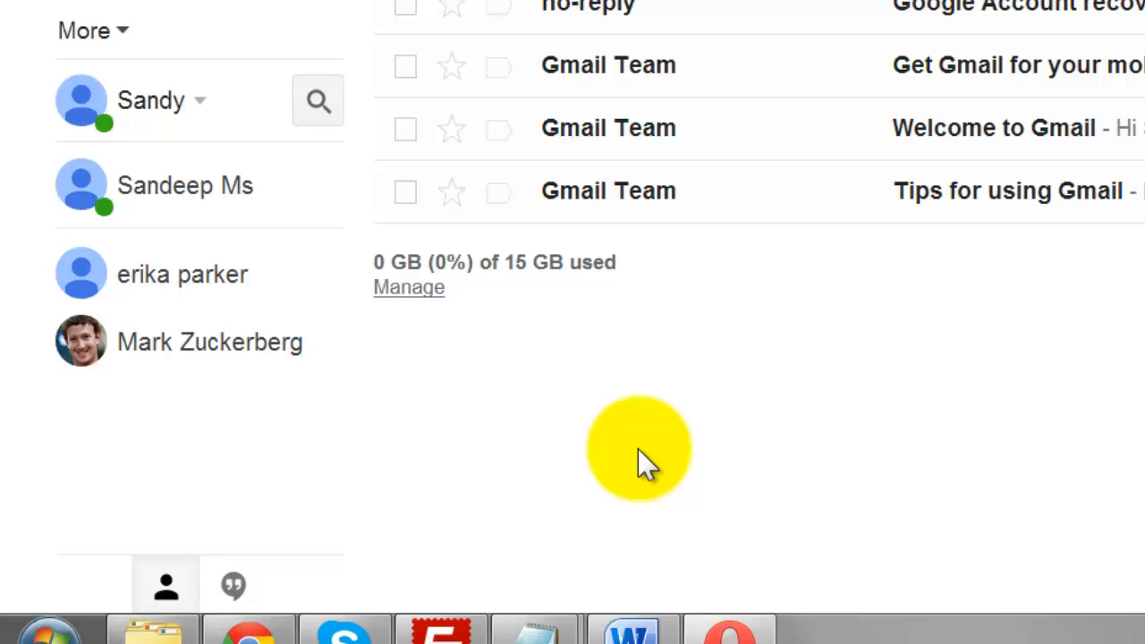
mouse_move(336, 470)
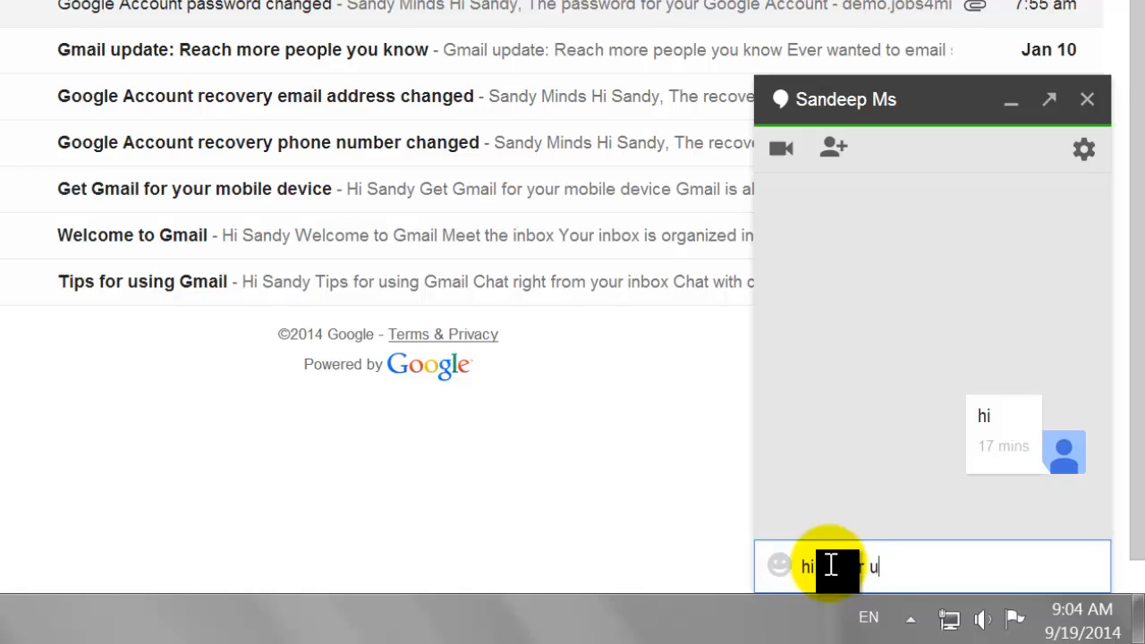
key(Return)
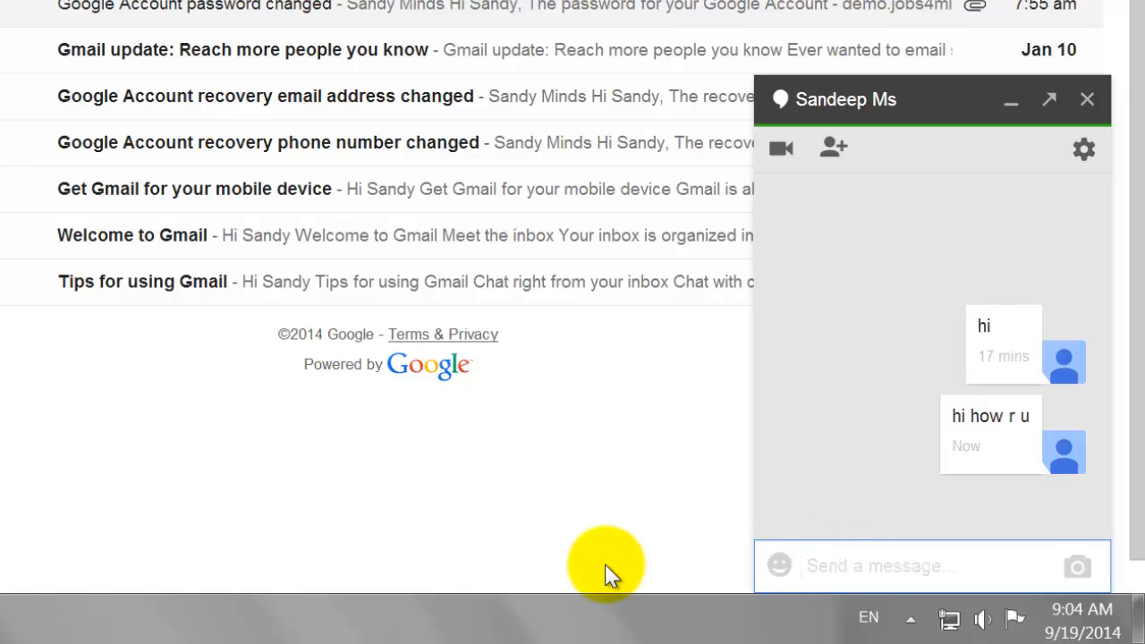
mouse_move(782, 148)
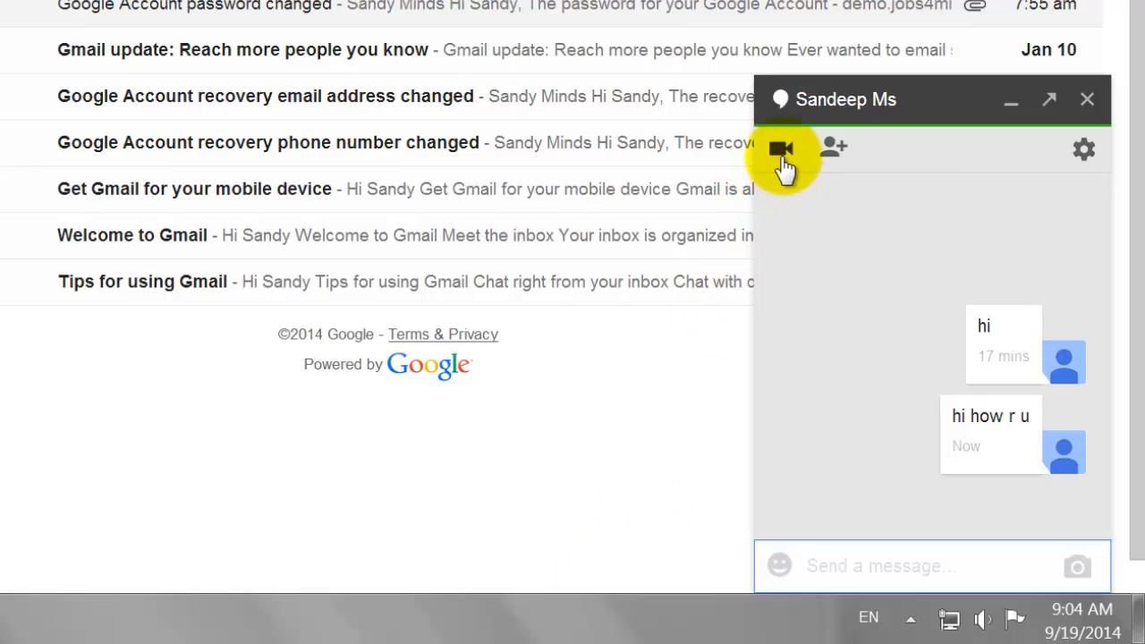
mouse_move(782, 149)
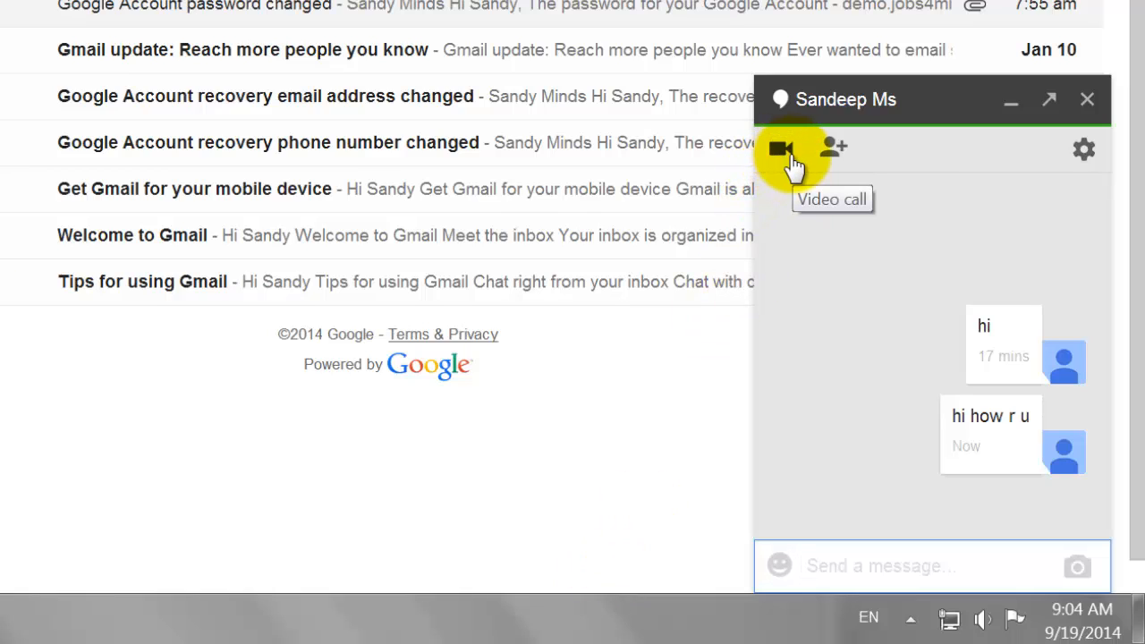
mouse_move(895, 412)
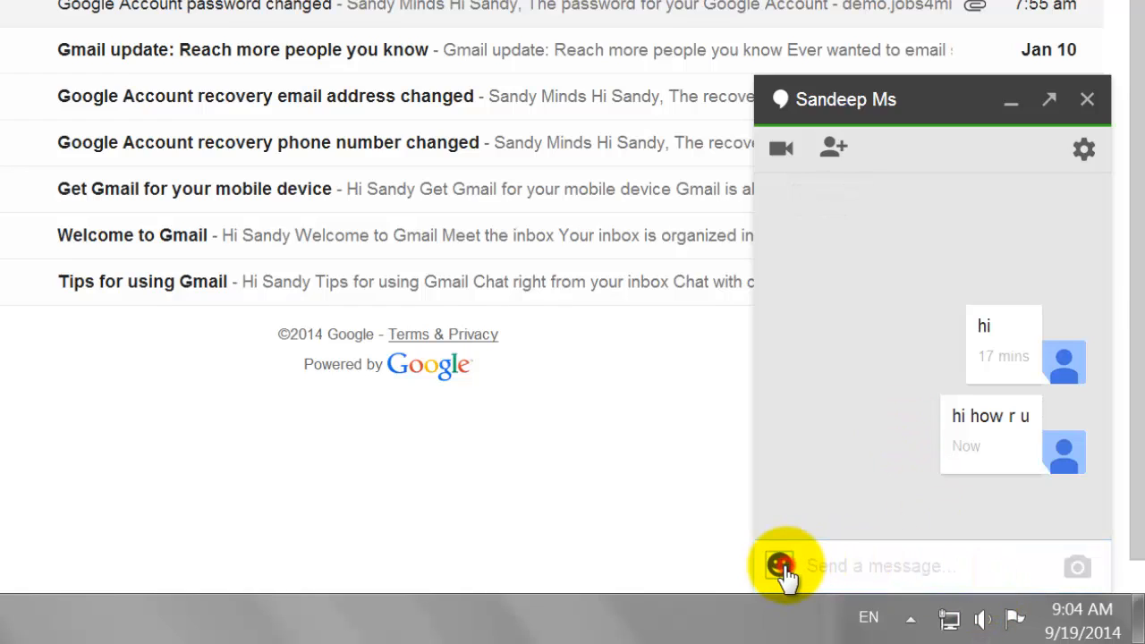
click(780, 565)
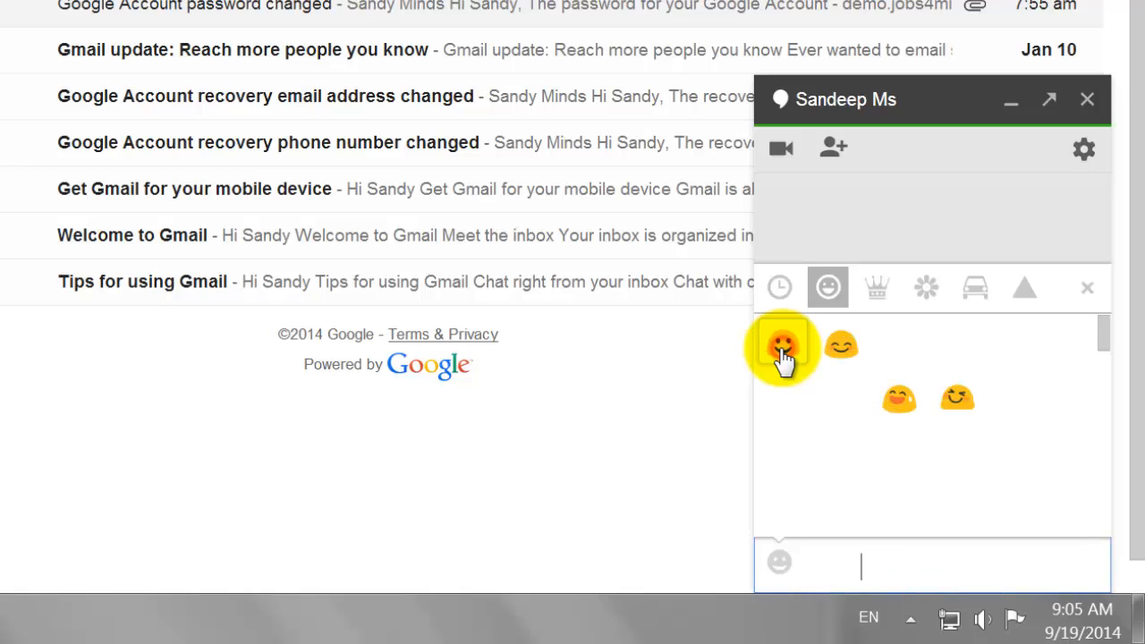
click(782, 347)
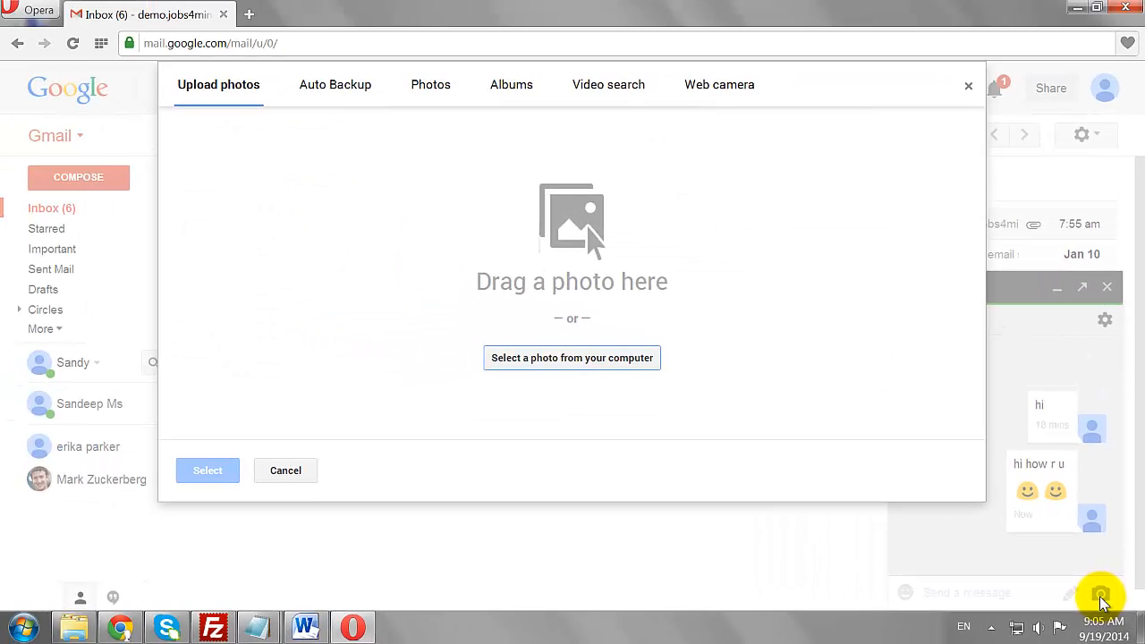
mouse_move(707, 418)
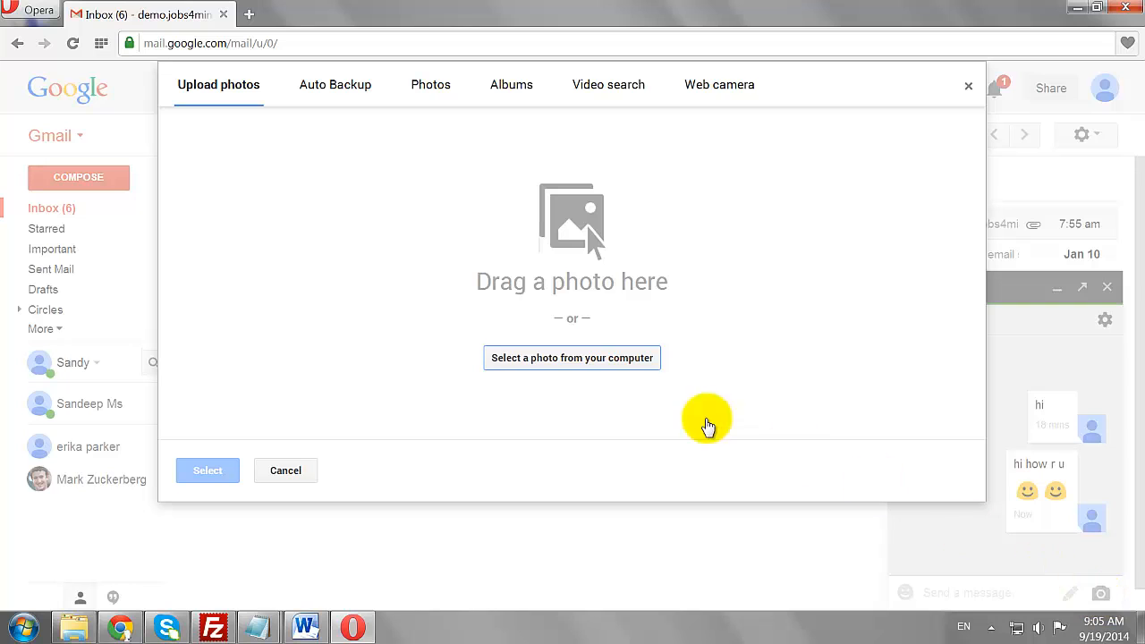
- Upload a cartoon character photo from the computer and send it in chat
click(570, 356)
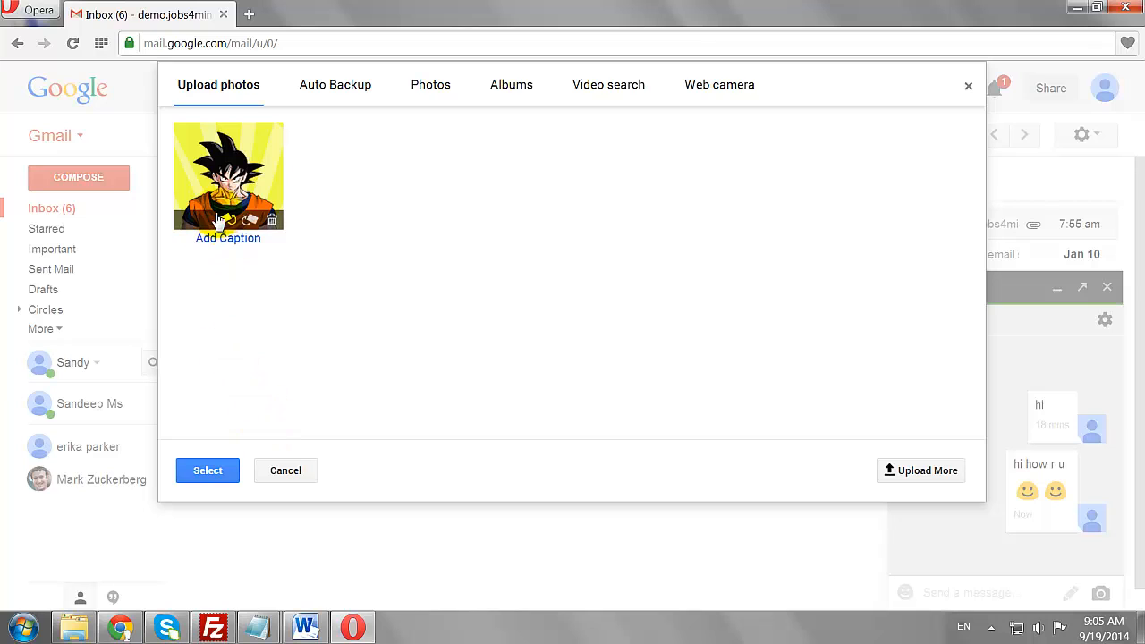
click(286, 470)
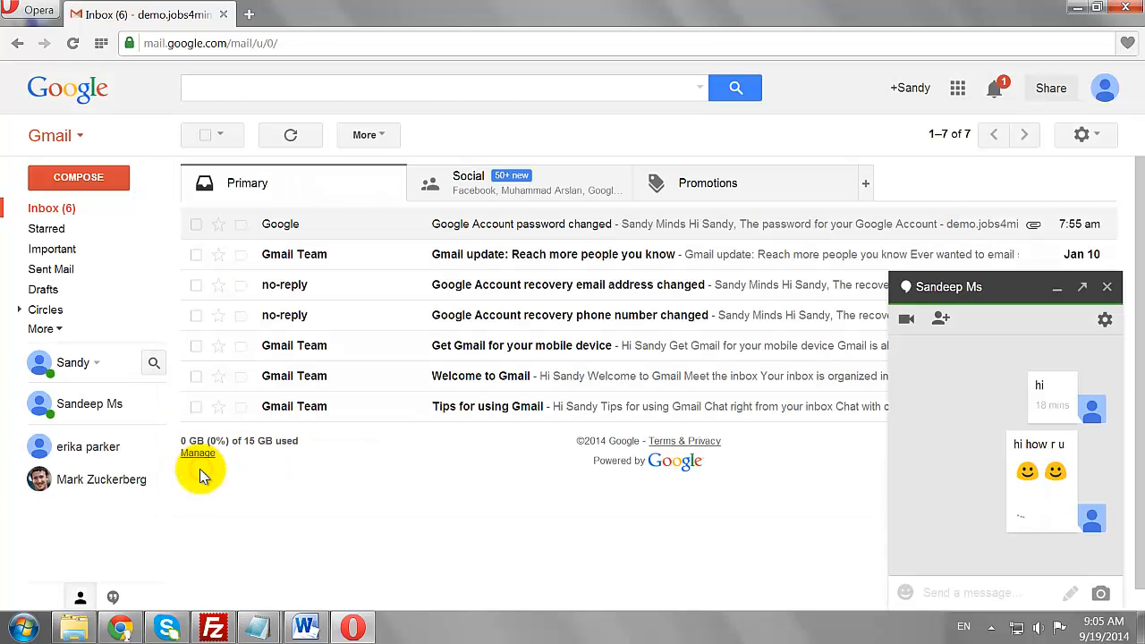